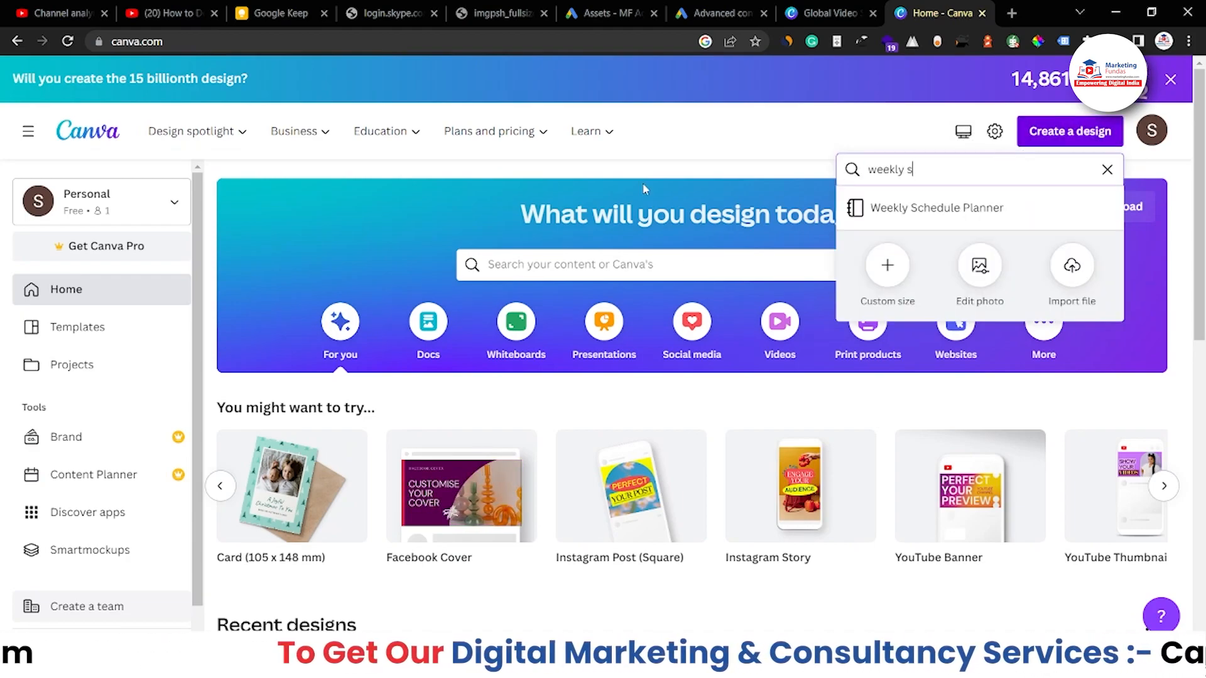
# - Search the Canva home page for a design type to start the Christmas T-shirt
pyautogui.click(935, 208)
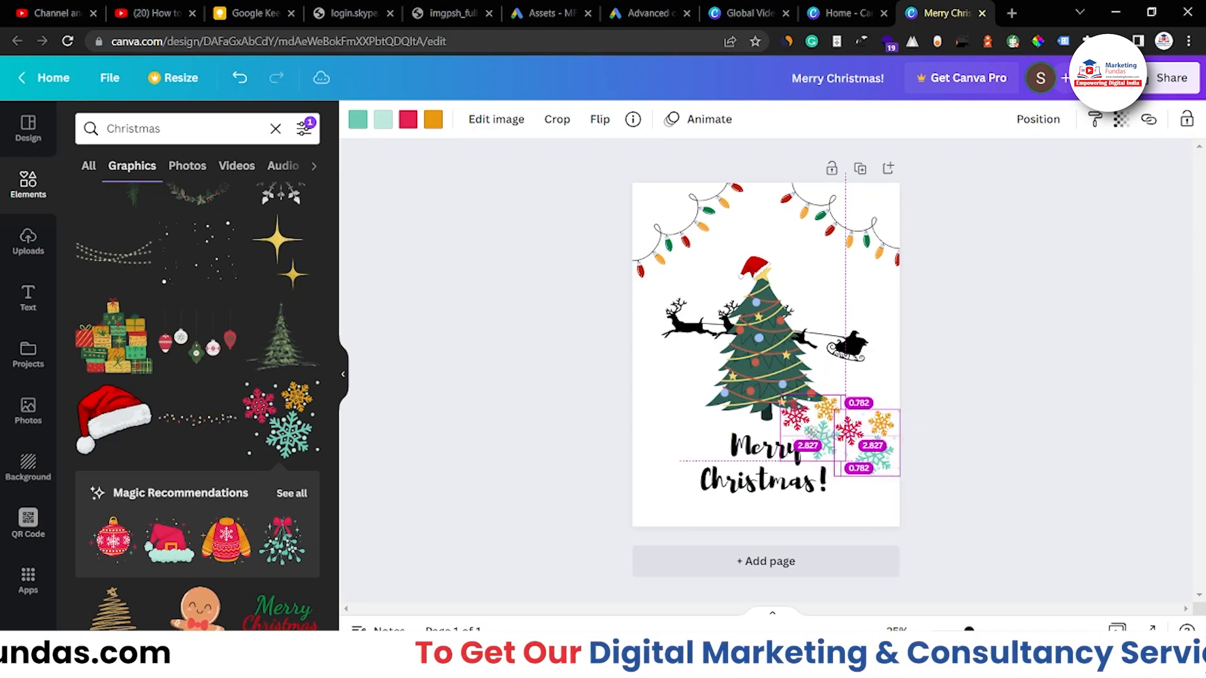
# - Place the Merry Christmas! lettering below the tree with a snowflake cluster beside it
pyautogui.click(426, 397)
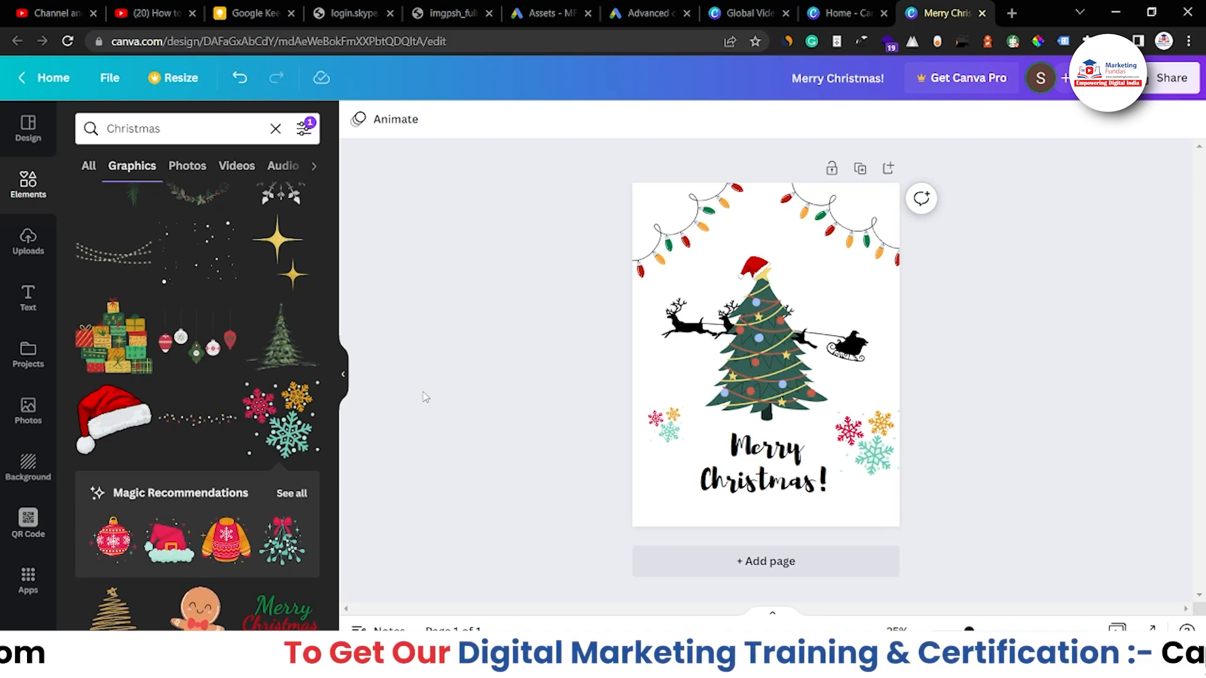